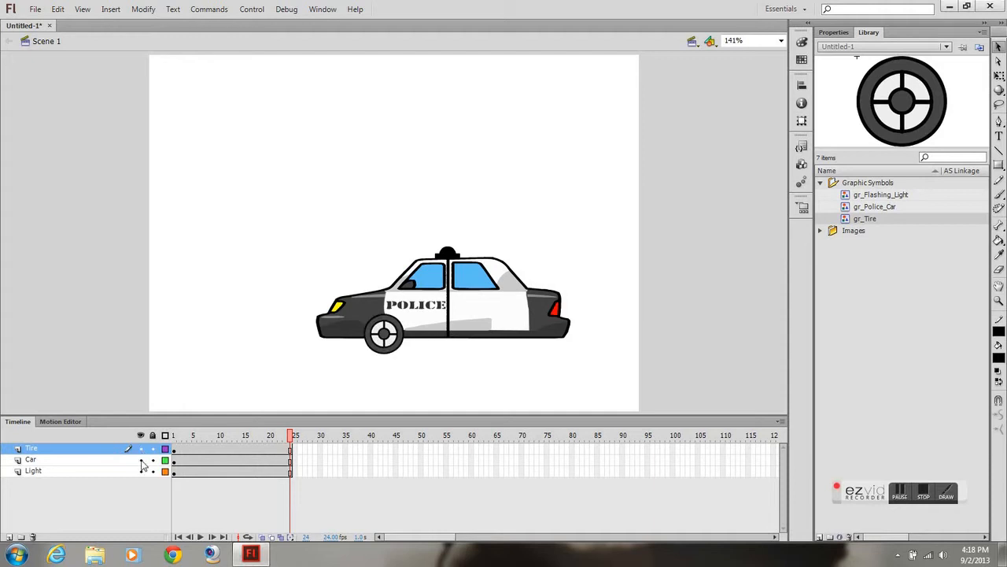
- Select the Light layer and look inside the gr_Flashing_Light symbol
click(140, 470)
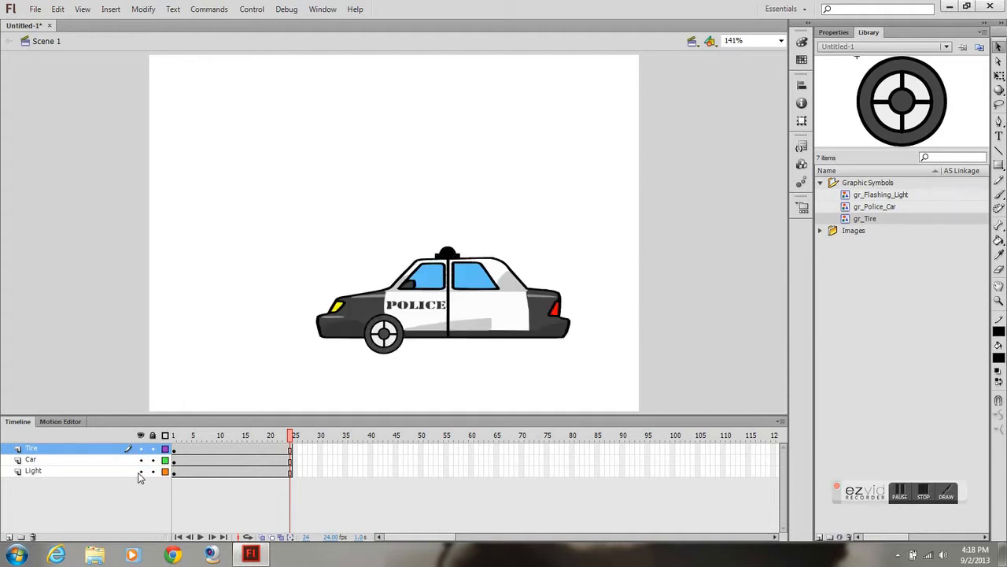
click(33, 469)
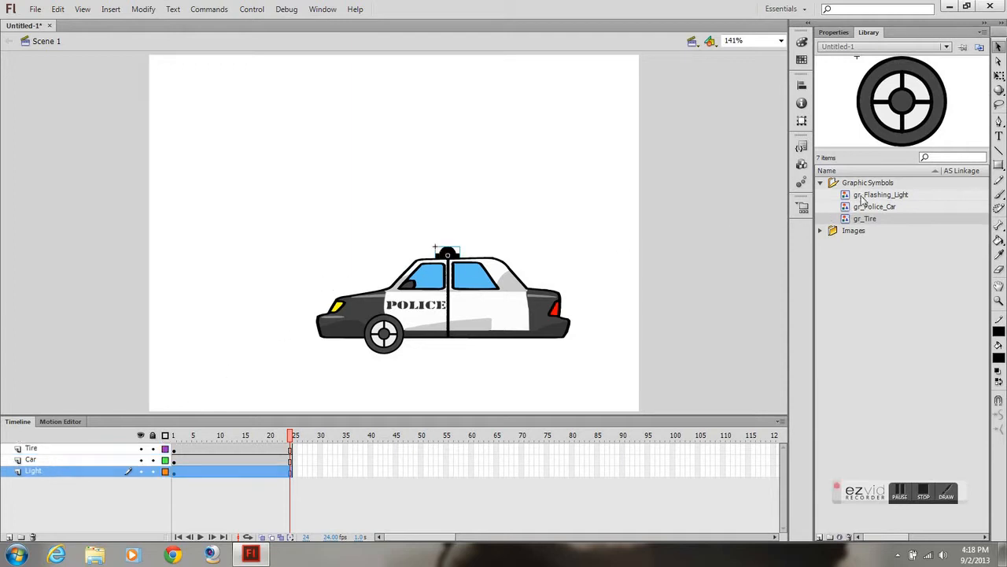
click(881, 195)
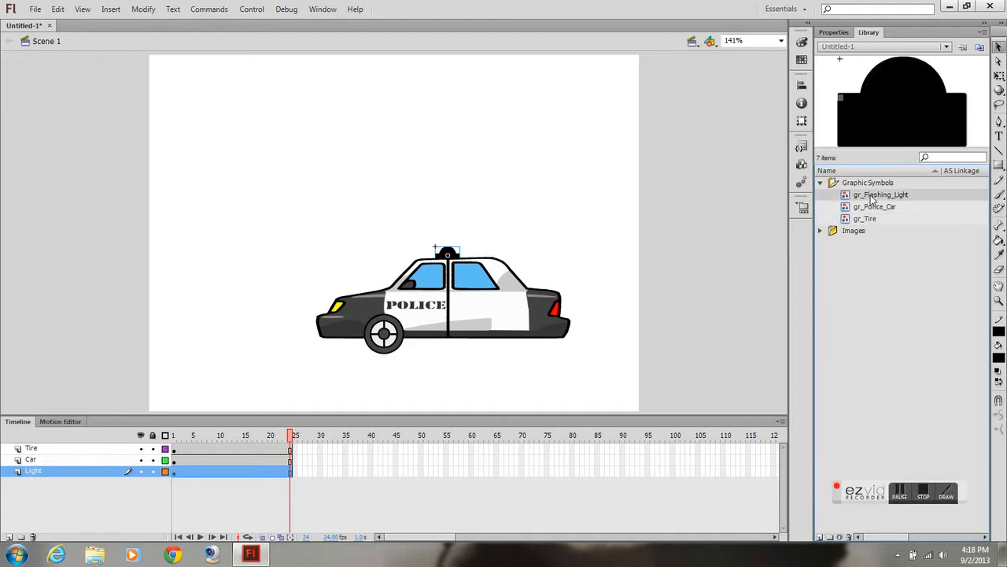
double_click(881, 195)
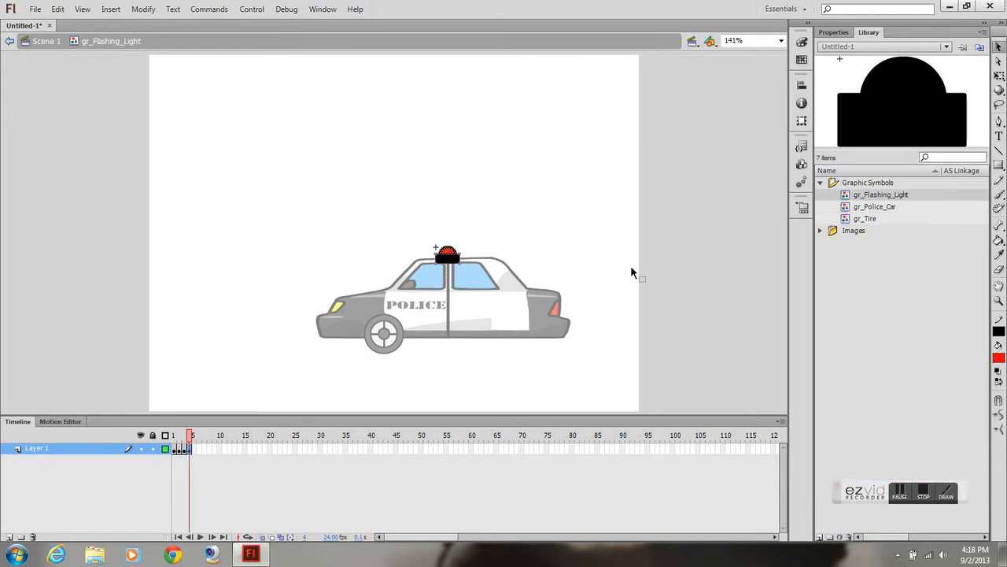
mouse_move(1000, 359)
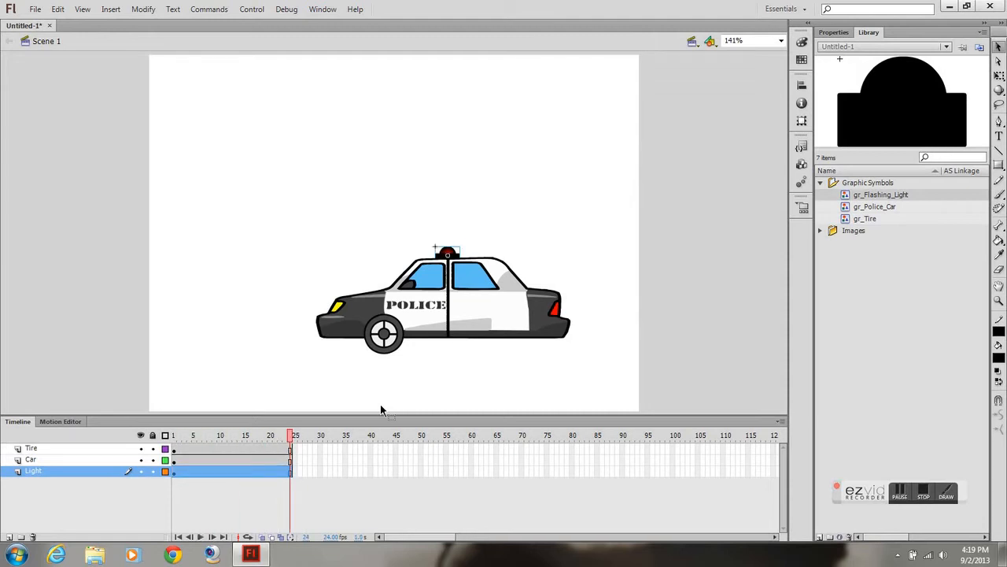
mouse_move(53, 455)
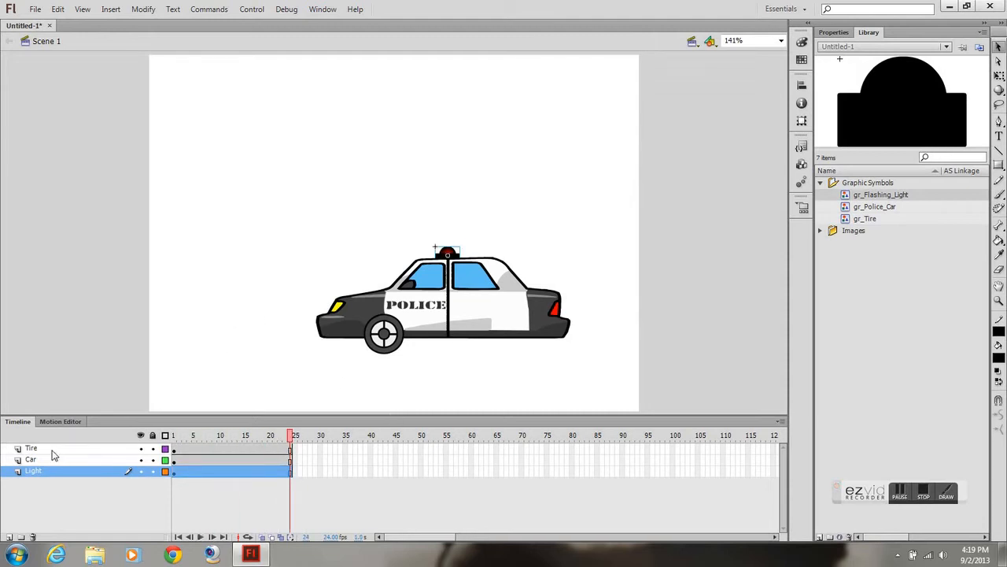
- Look inside the gr_Tire symbol, then enter gr_Police_Car for editing
double_click(384, 334)
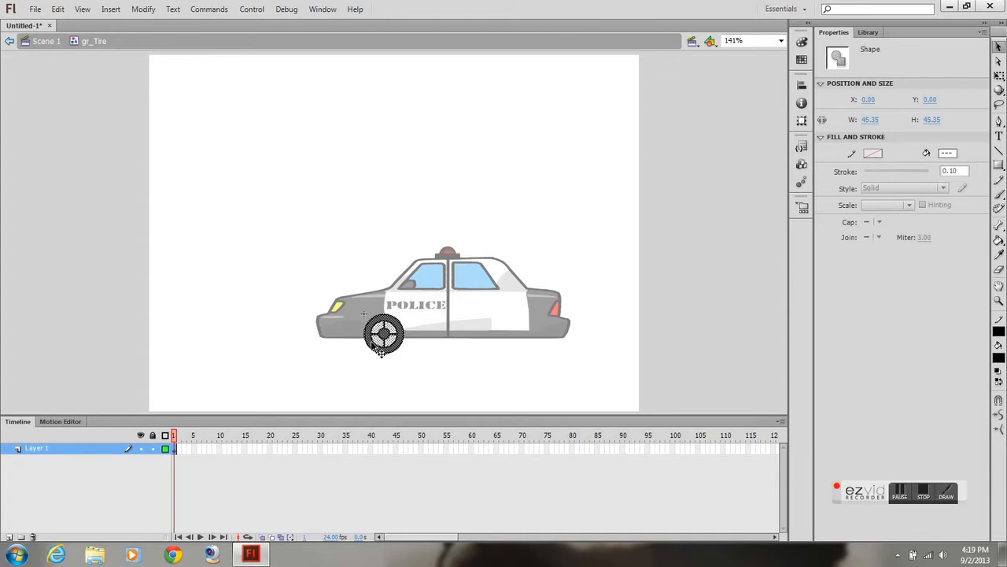
mouse_move(403, 353)
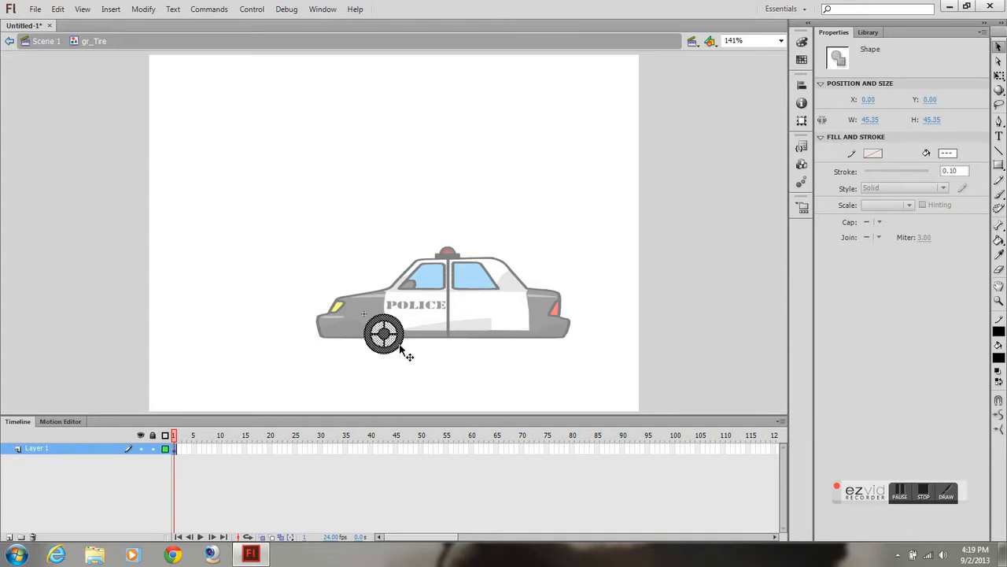
click(46, 41)
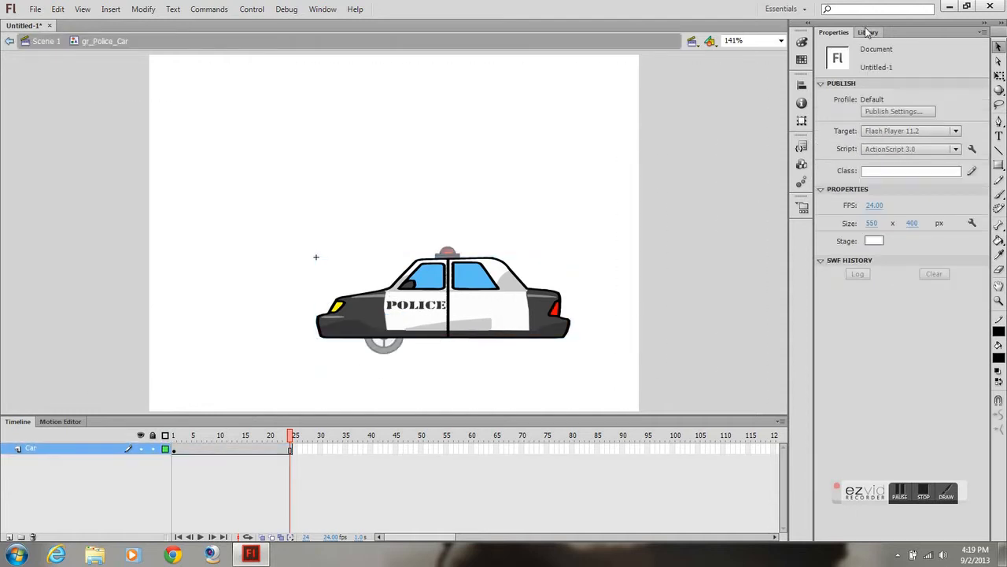
- Add layers named Front_Tire and Rear_Tire inside the police car symbol
click(869, 32)
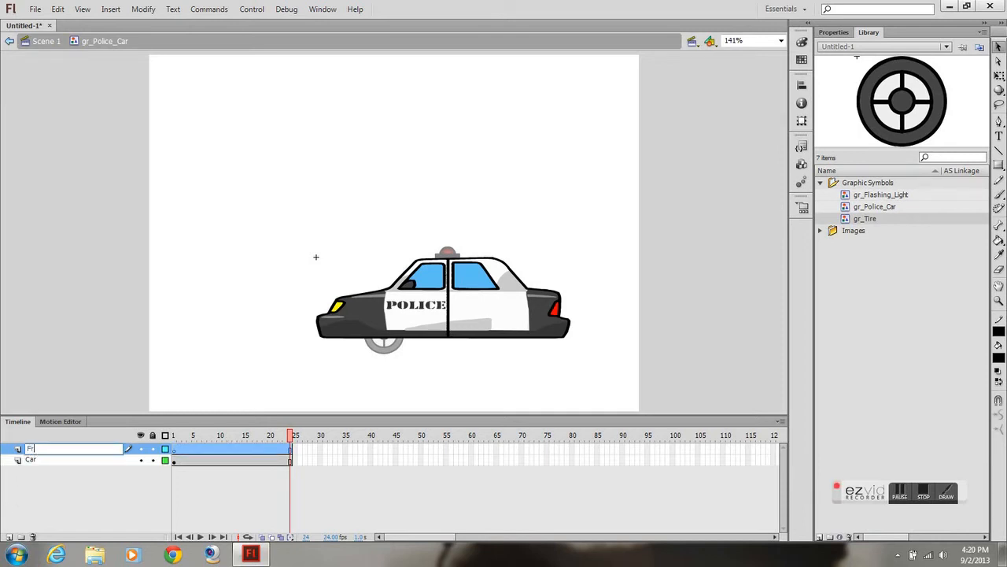
text(Front_Tire)
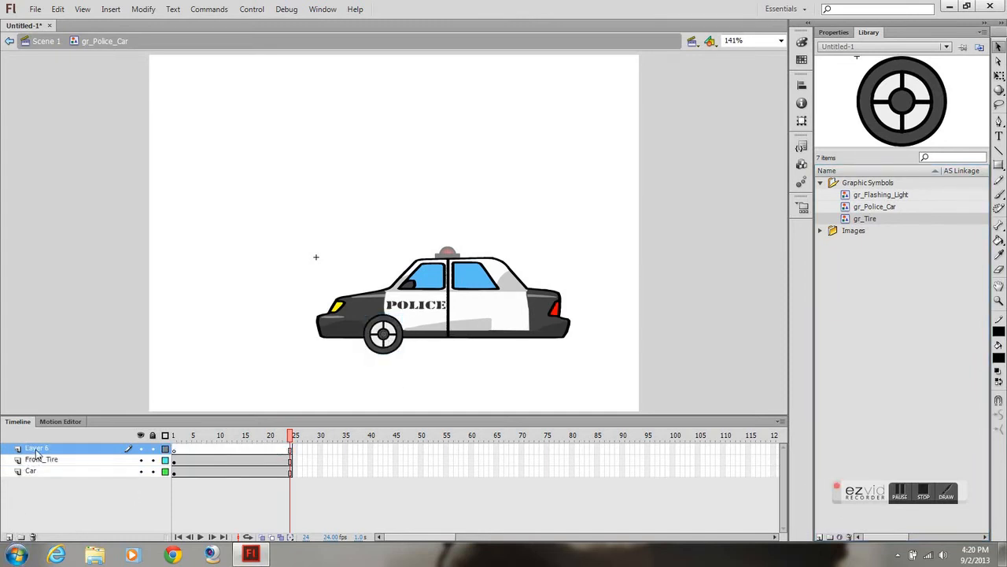
double_click(36, 447)
text(Rear_Tire)
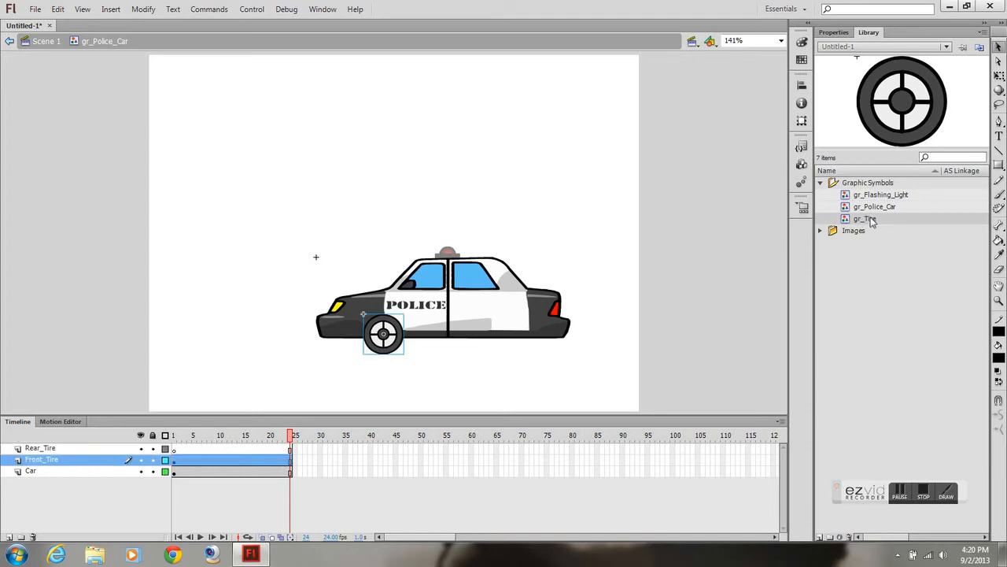
- Place a gr_Tire instance on the front wheel and select it
click(834, 32)
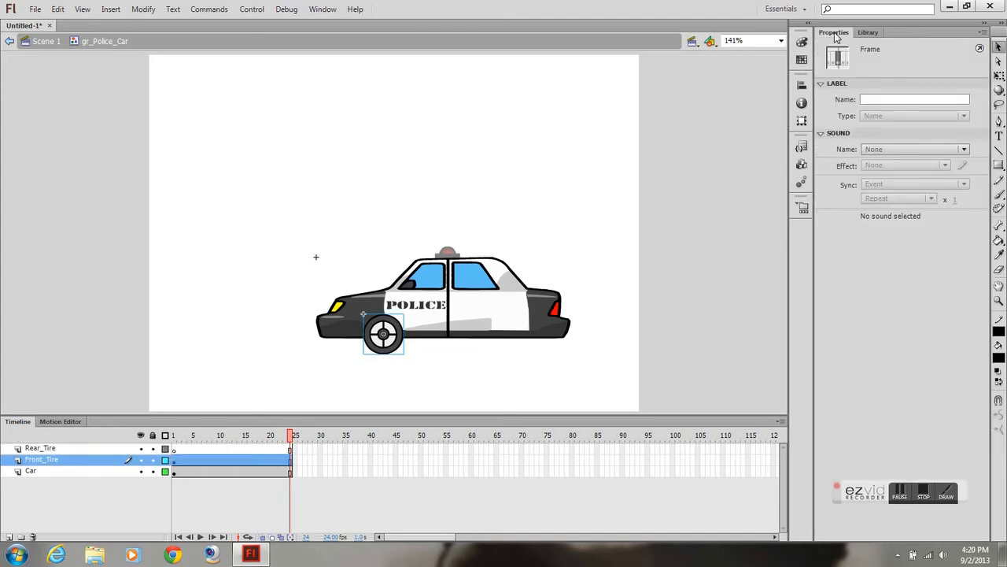
click(384, 333)
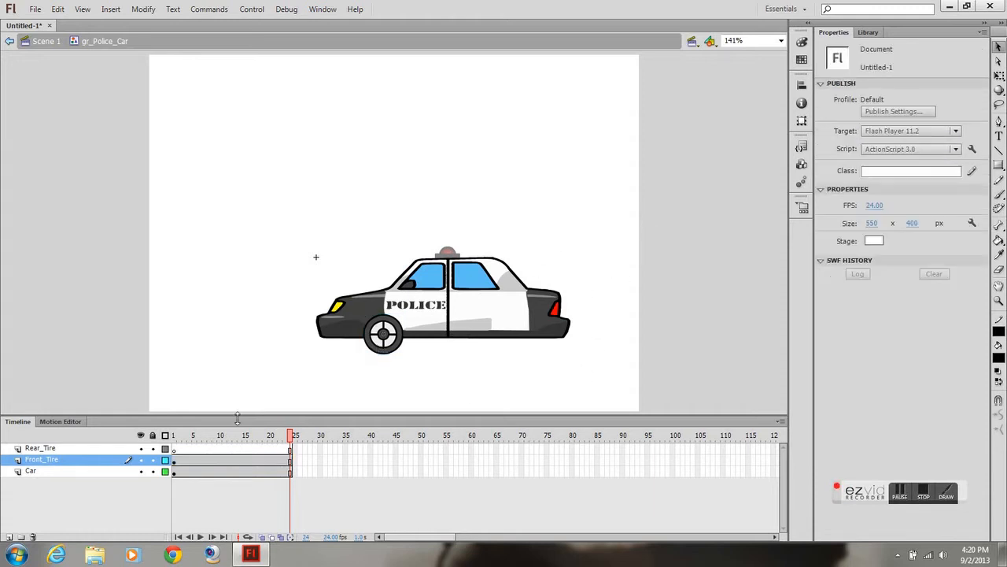
click(384, 333)
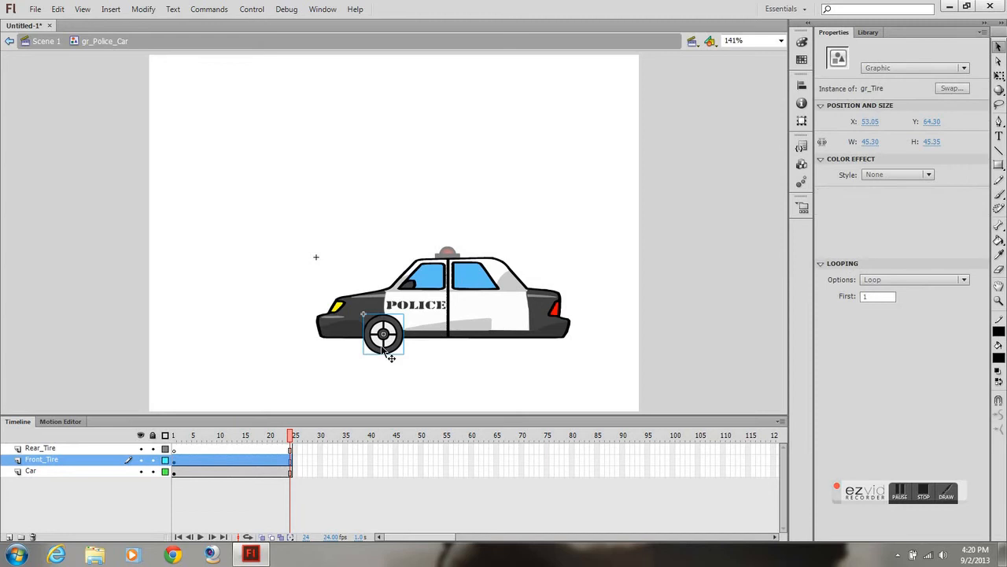
- Create a motion tween on the Front_Tire layer
right_click(183, 462)
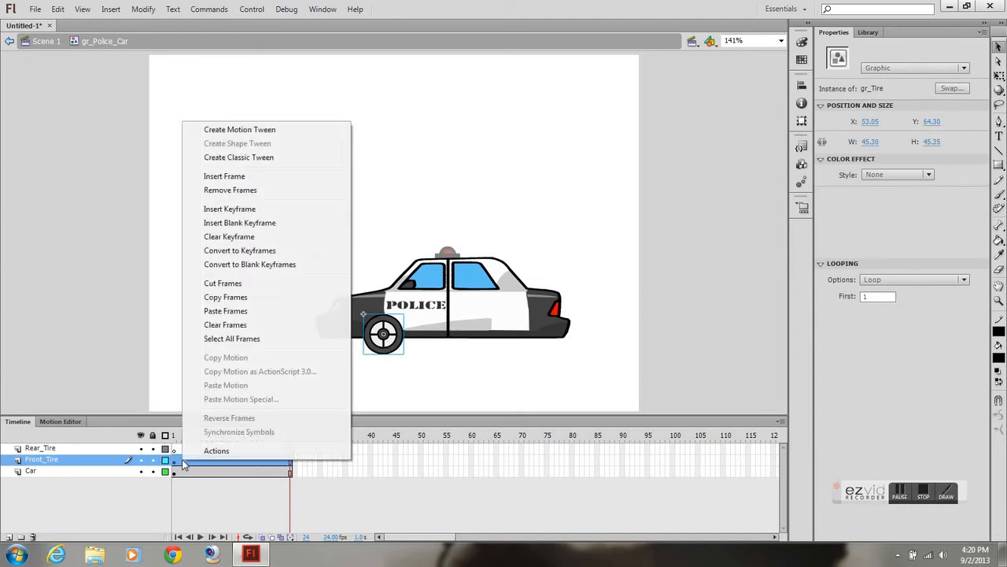
click(239, 129)
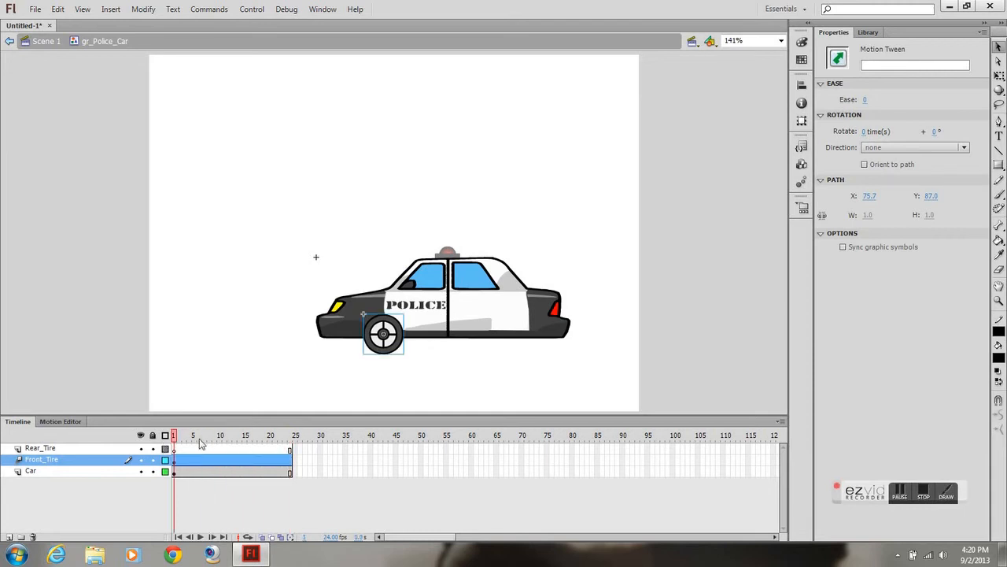
mouse_move(875, 132)
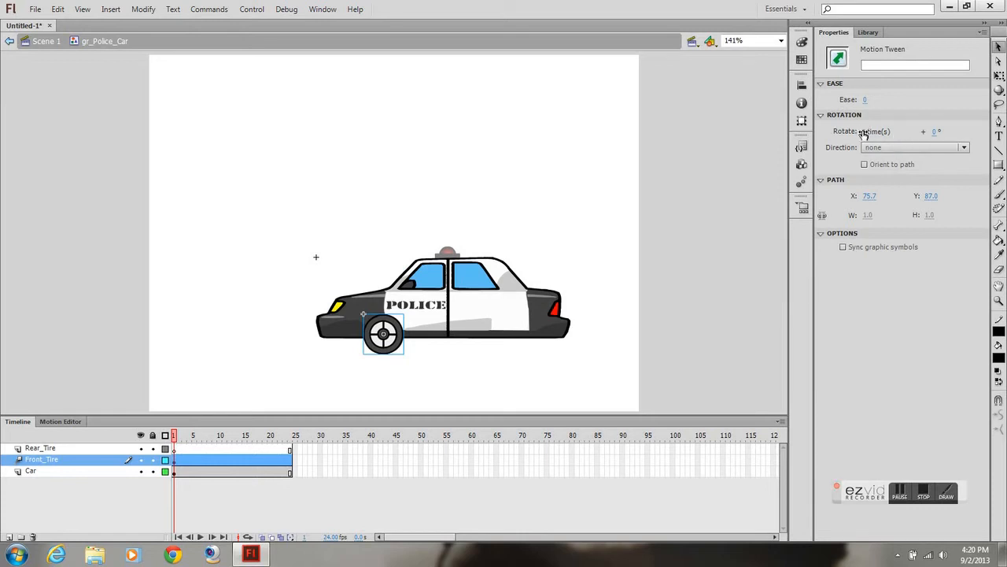
click(872, 133)
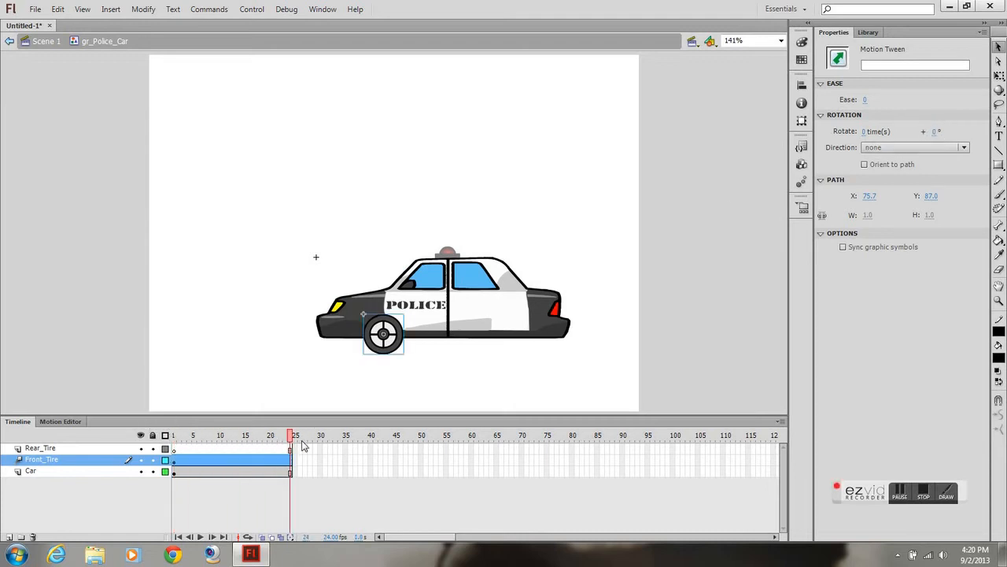
click(884, 131)
text(1)
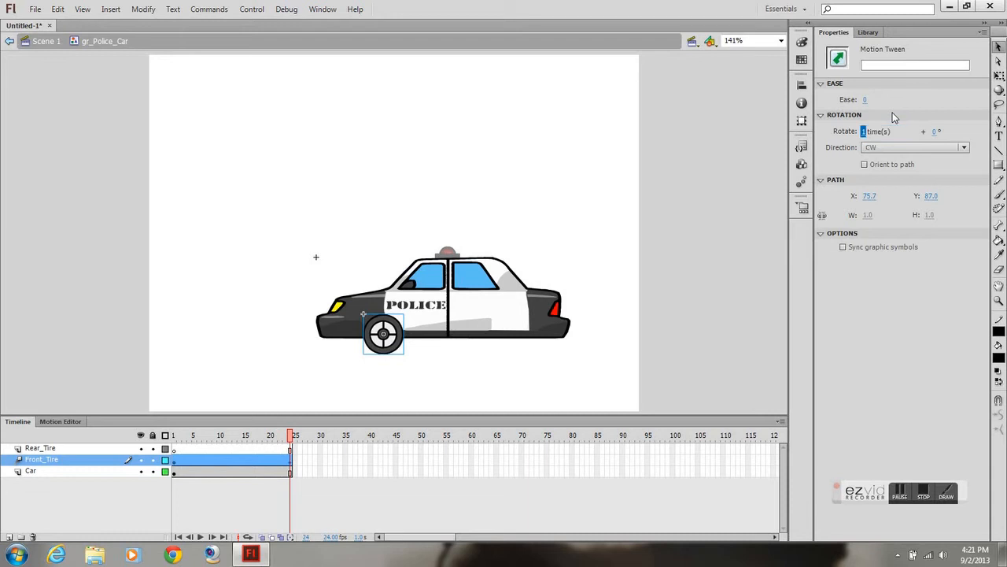
- Set the tween to rotate the tire 1 time counter-clockwise (CCW)
click(174, 434)
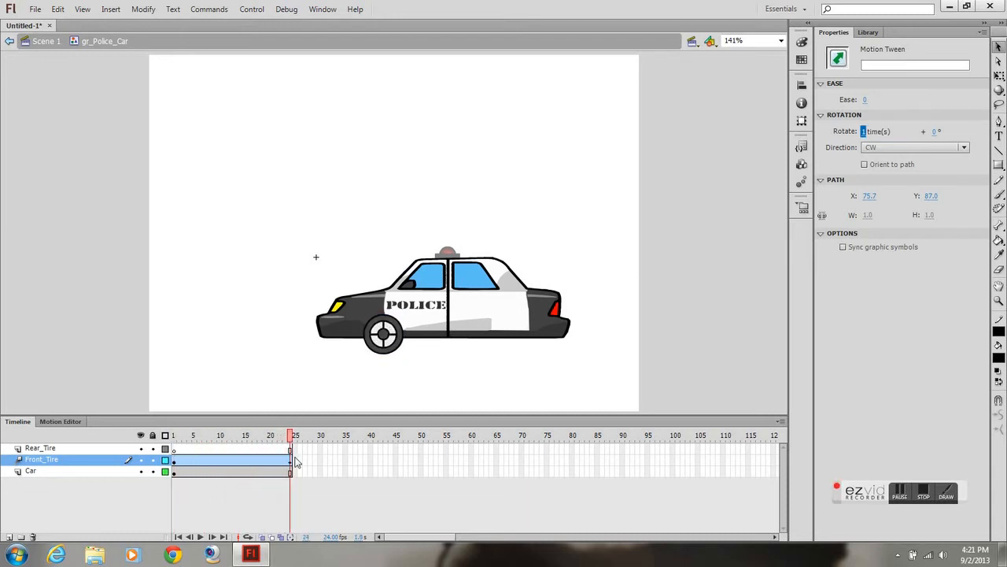
click(173, 434)
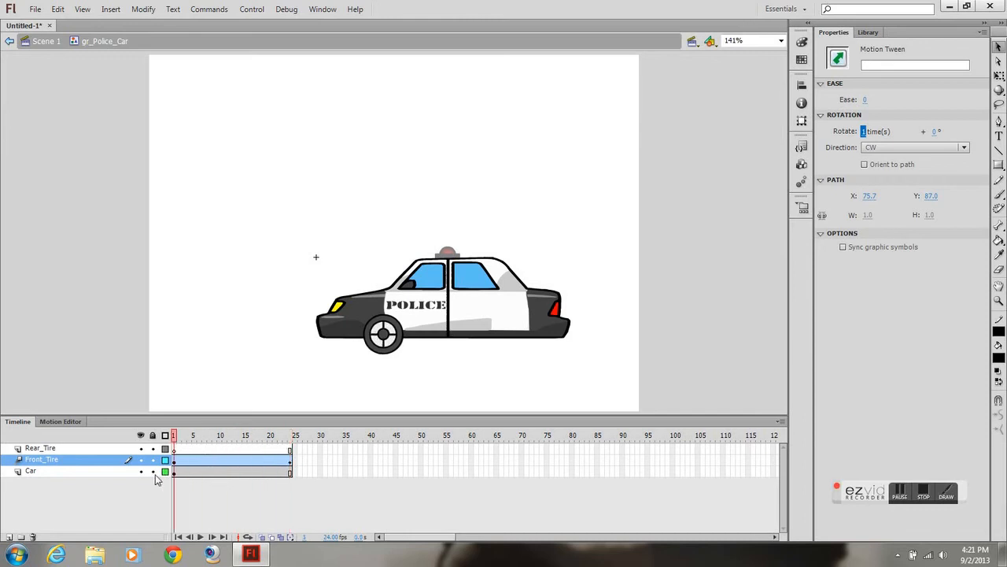
click(289, 434)
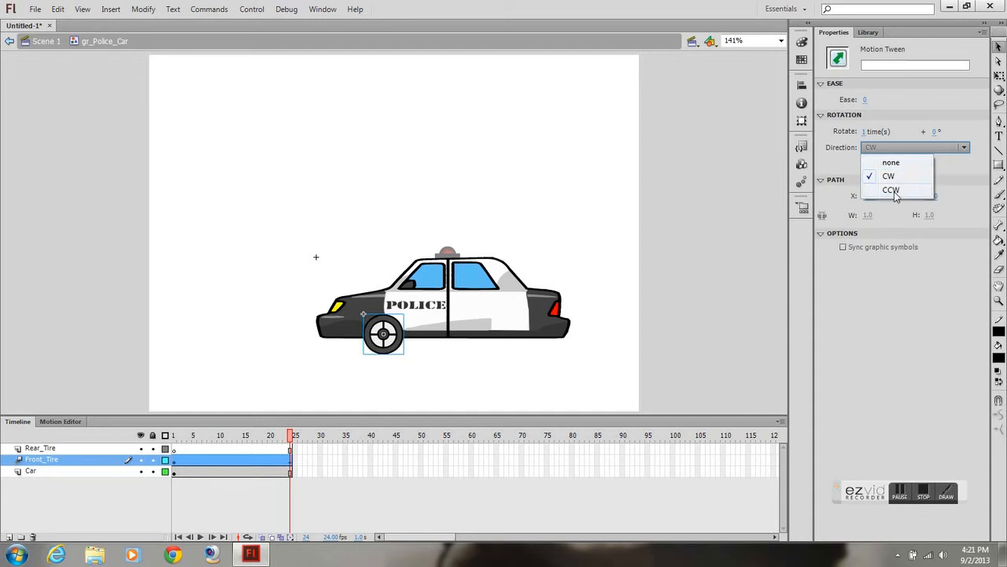
click(891, 189)
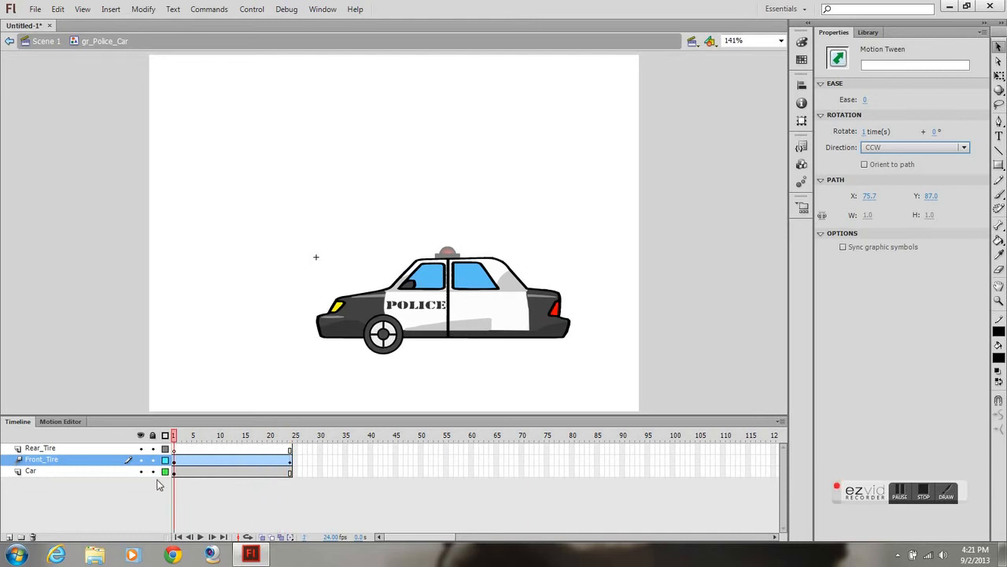
click(259, 434)
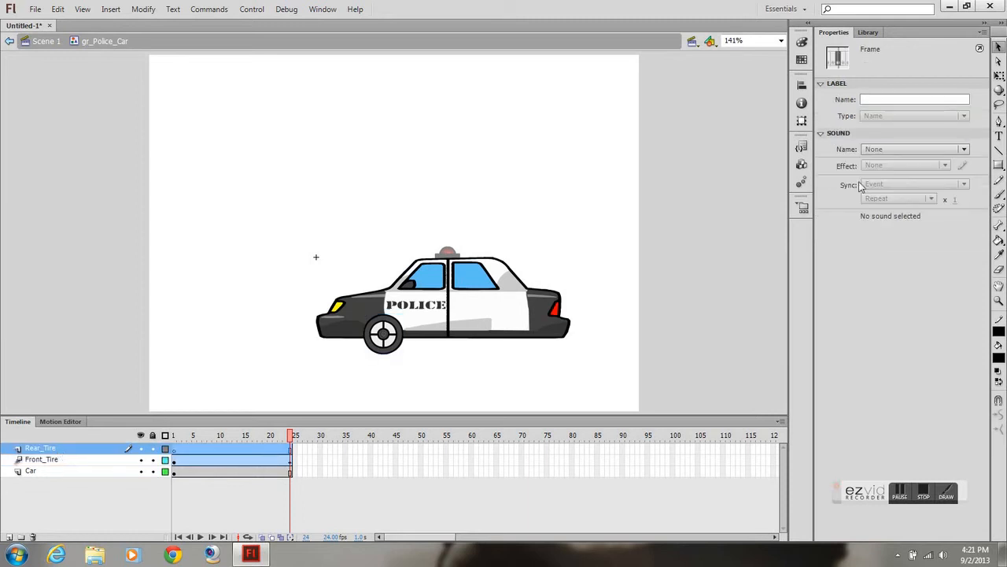
- Select the rear tire instance on the stage
click(868, 32)
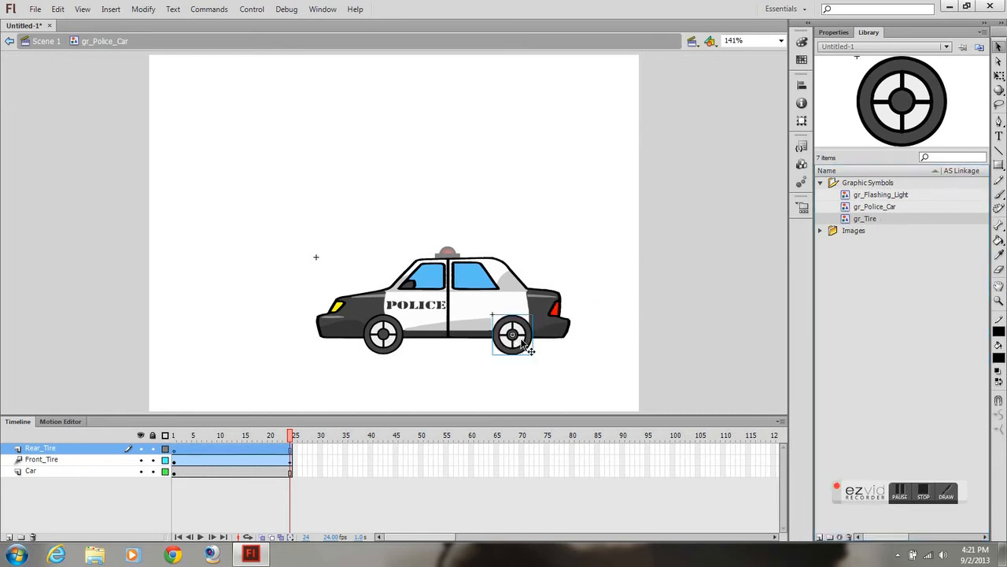
click(513, 333)
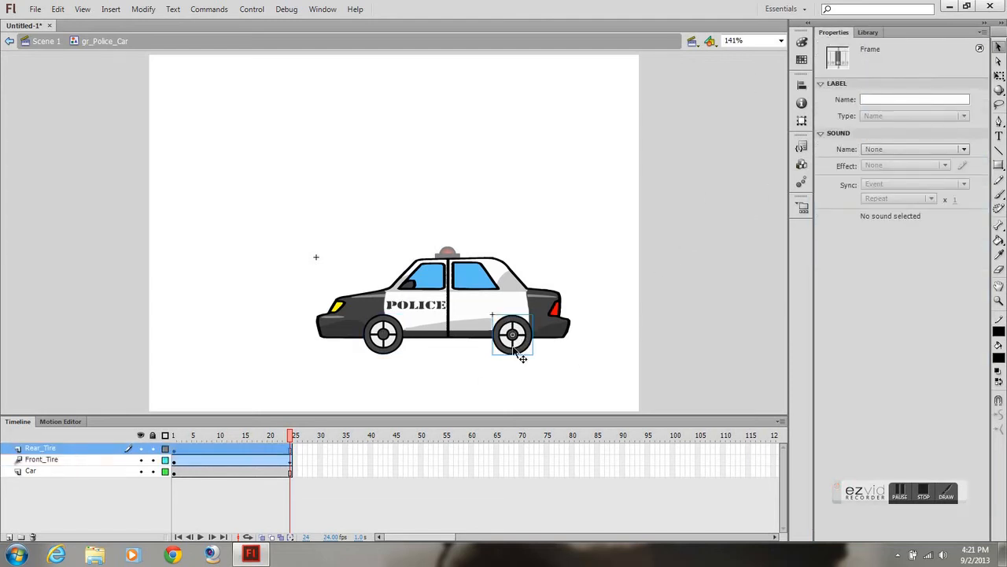
click(513, 334)
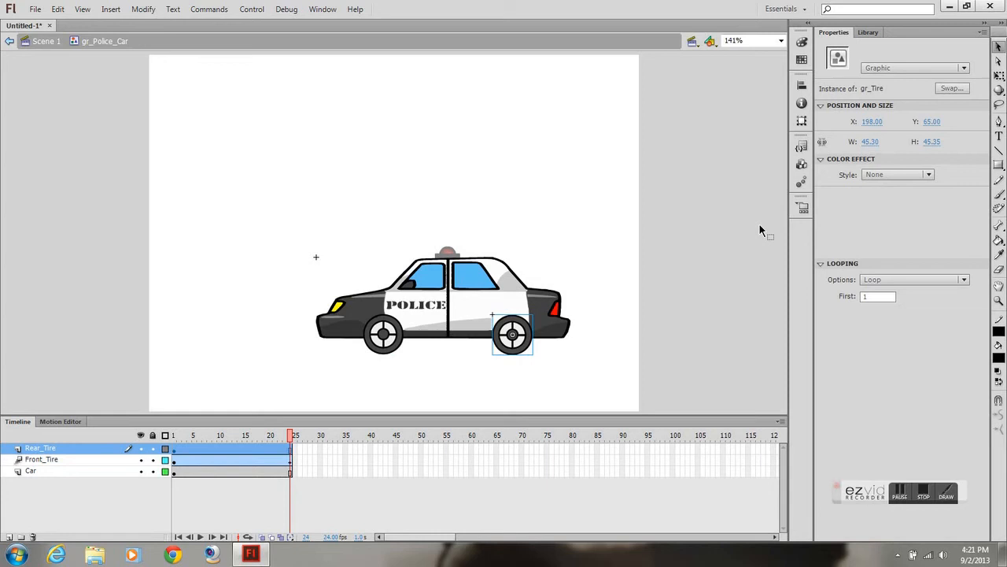
mouse_move(820, 213)
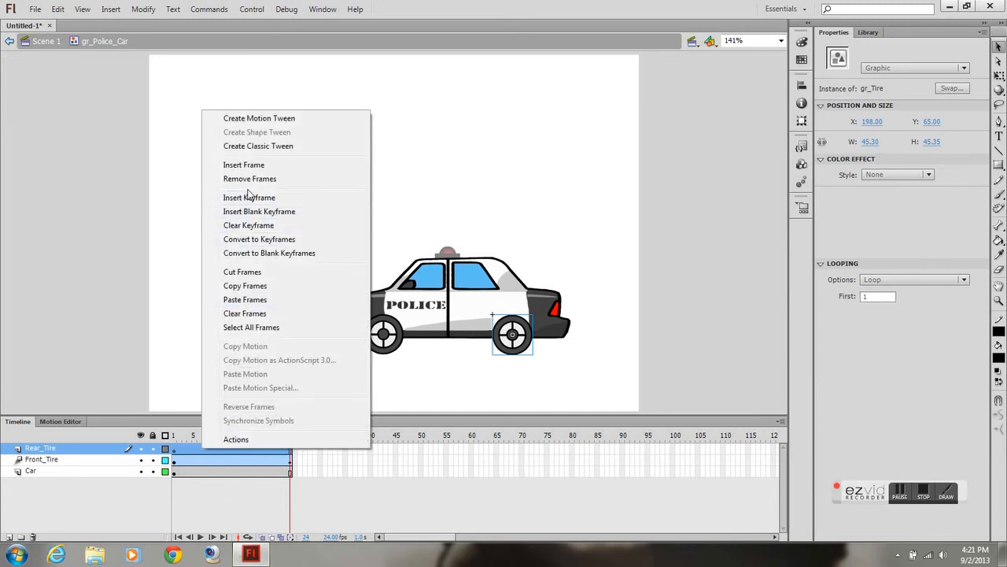
- Create a motion tween on the Rear_Tire layer for the rear tire
click(258, 118)
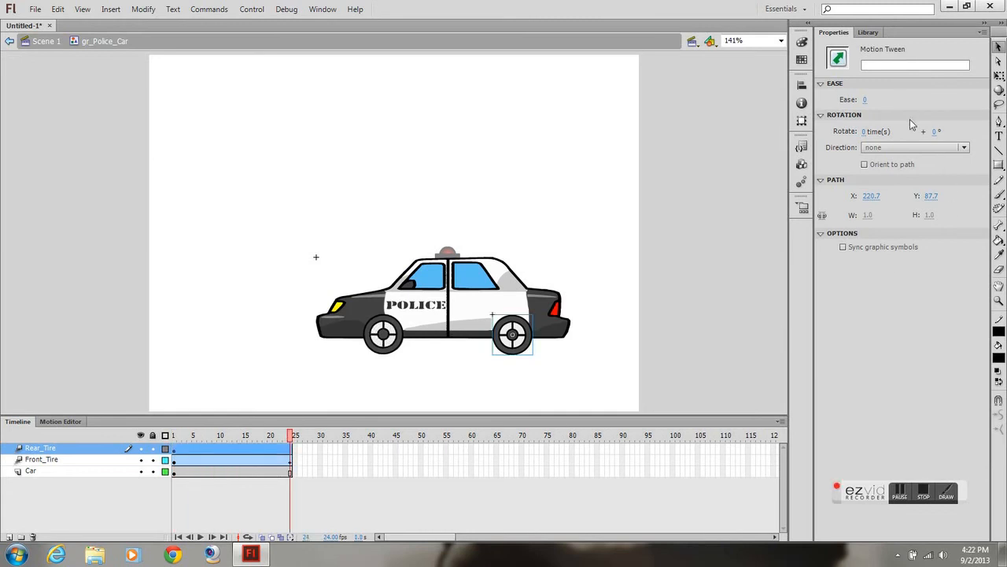
click(869, 31)
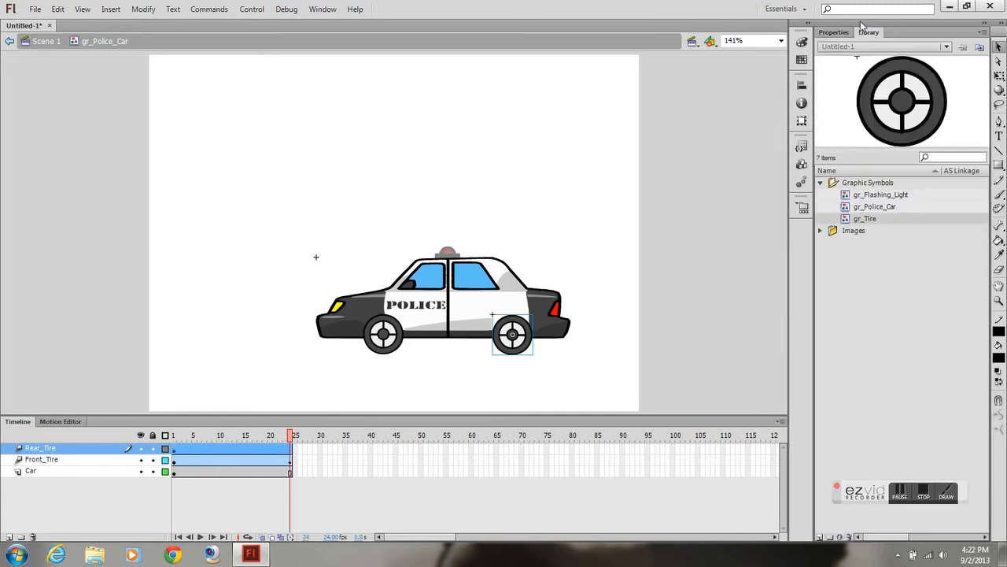
click(834, 32)
text(Light)
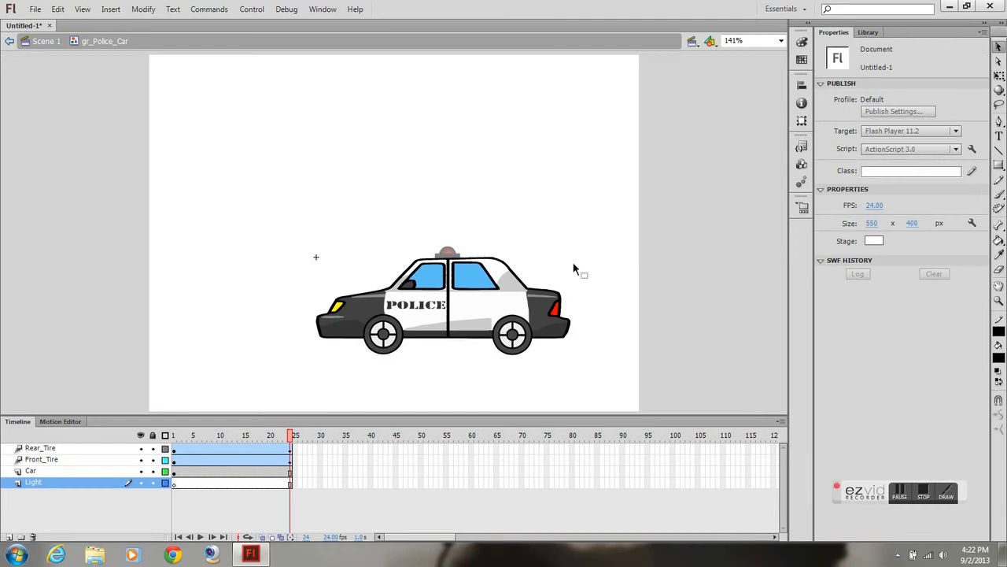
- Add a Light layer holding gr_Flashing_Light, then return to Scene 1
click(869, 31)
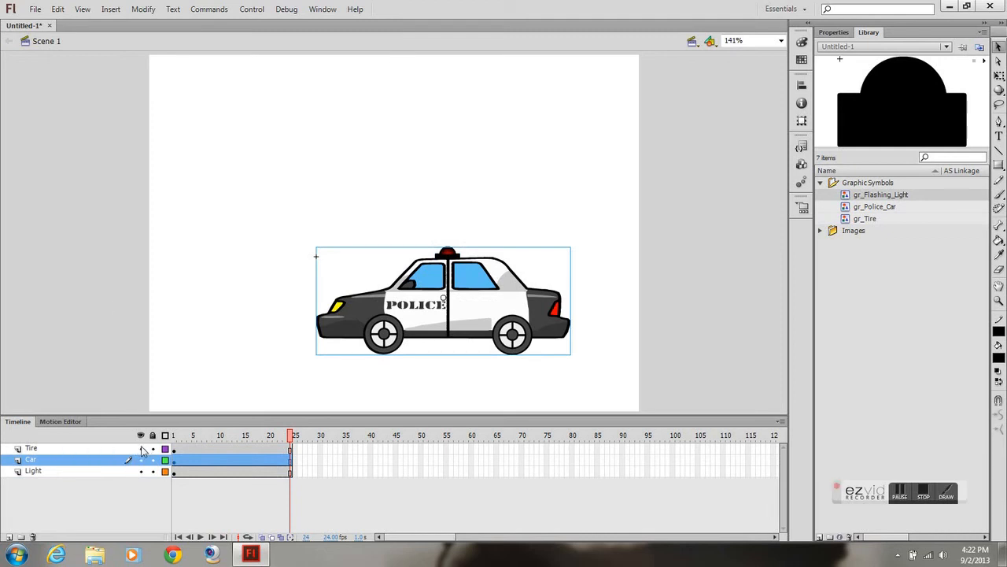
- Delete the Tire and Light layers so only the Car layer remains, and select the car
click(31, 447)
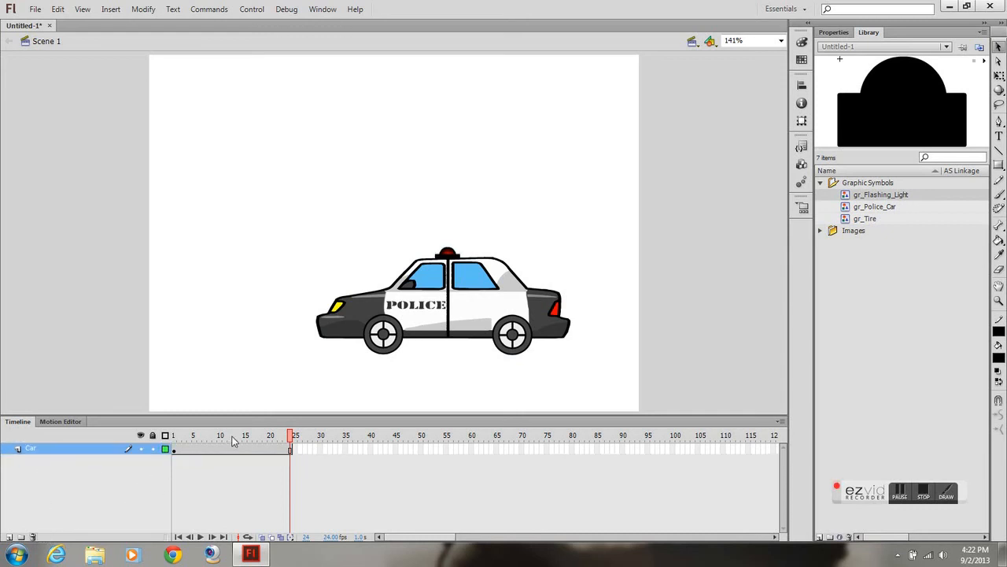
click(200, 535)
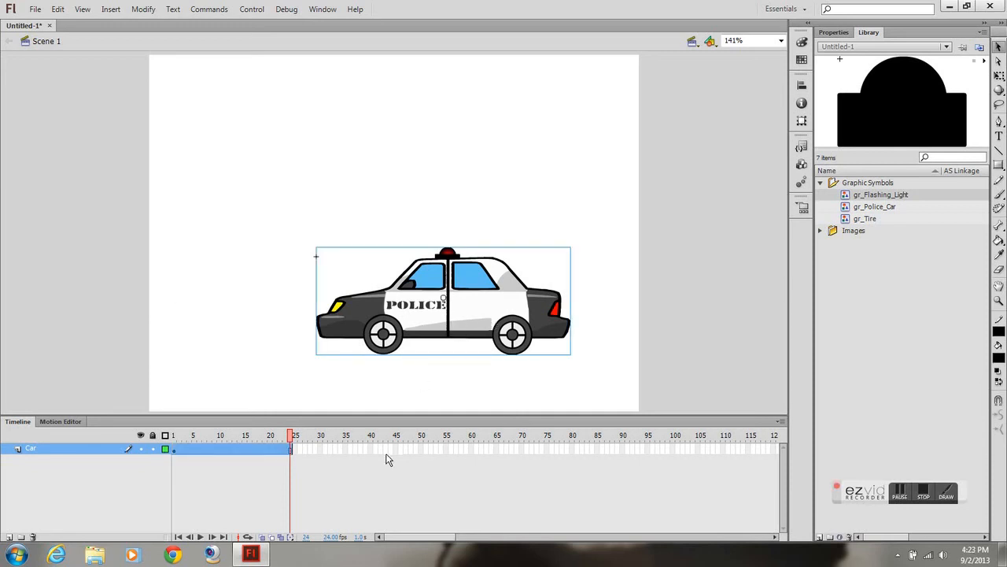
- Extend the Car layer to a later frame and create a motion tween on it
right_click(397, 448)
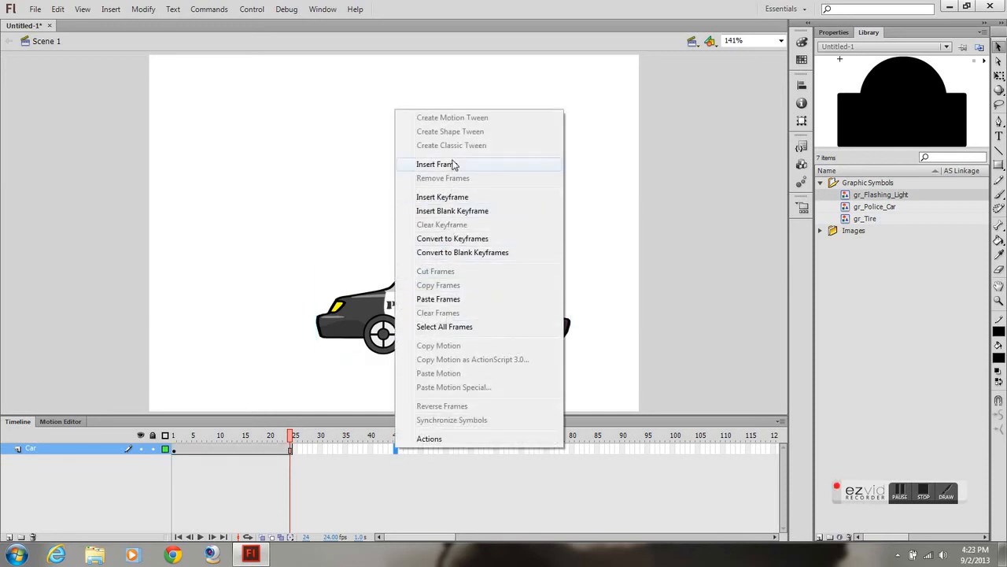
click(434, 163)
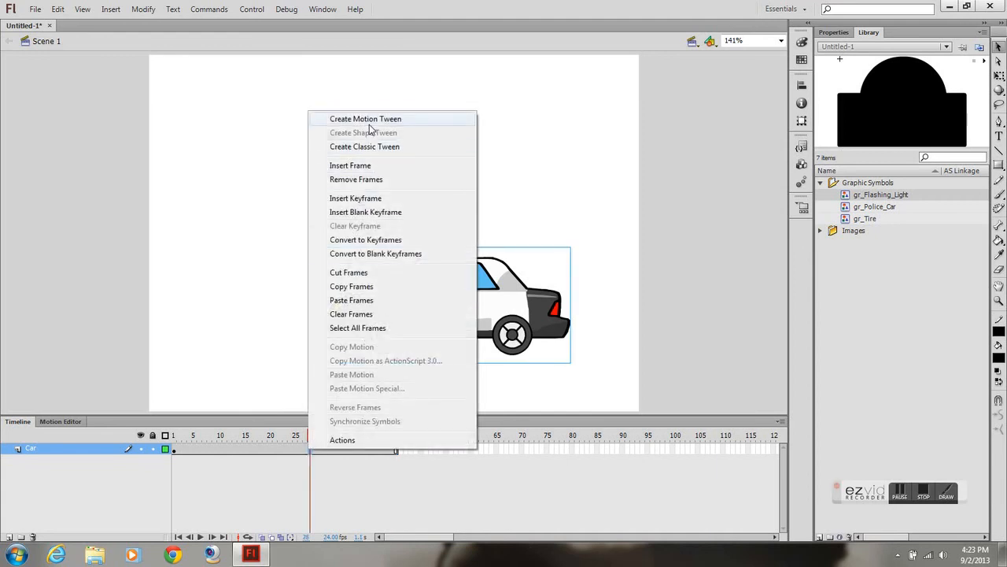
click(365, 118)
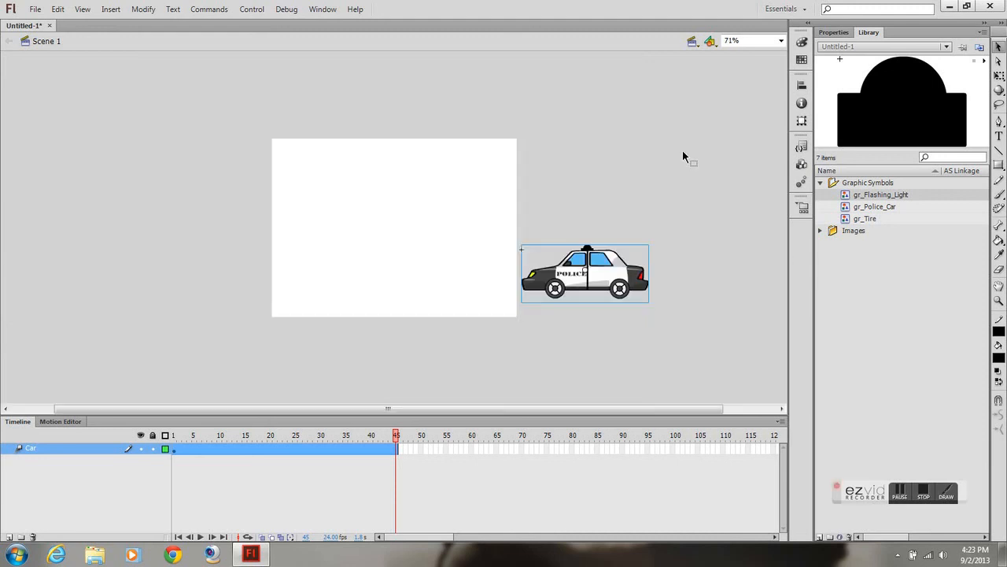
- Move the car left off the stage at the end frame and test the movie
drag(585, 273, 217, 274)
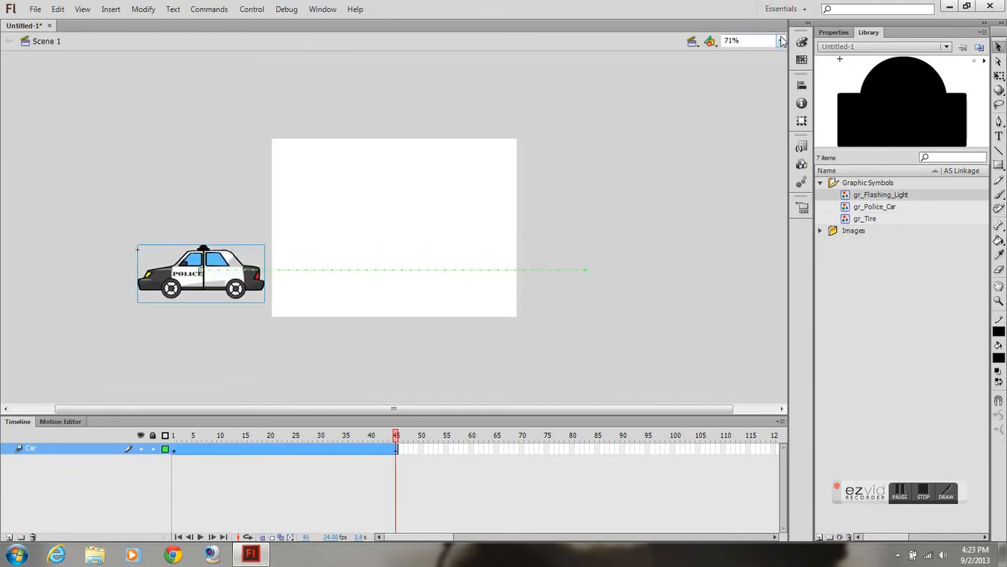
click(779, 41)
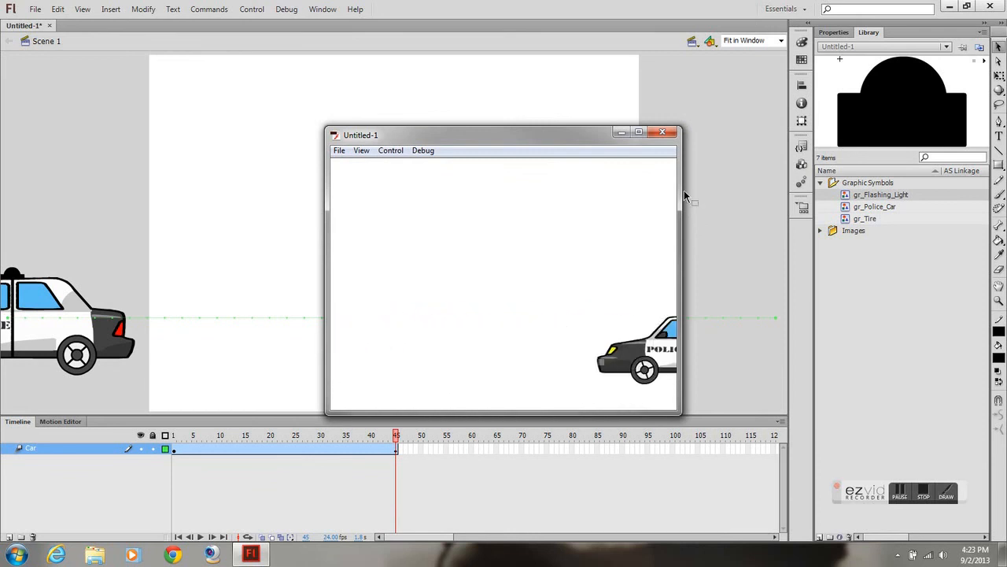
- Move the car's end position onto the left part of the stage
click(661, 133)
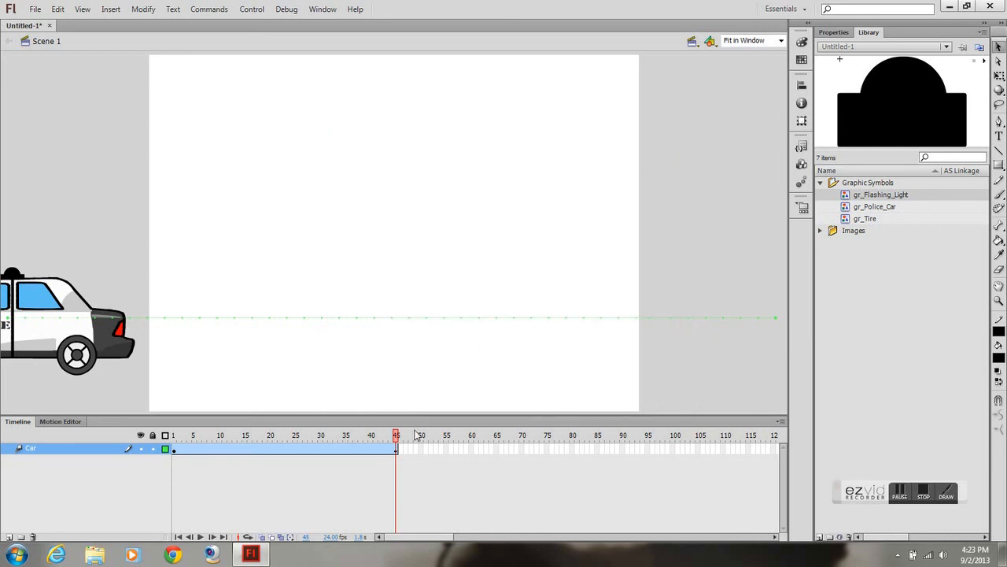
mouse_move(302, 407)
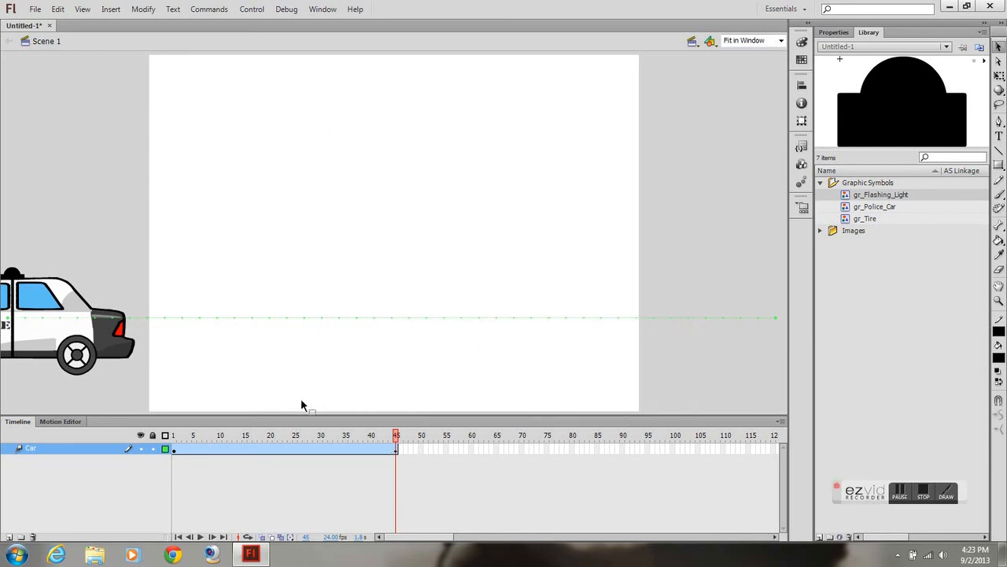
click(66, 325)
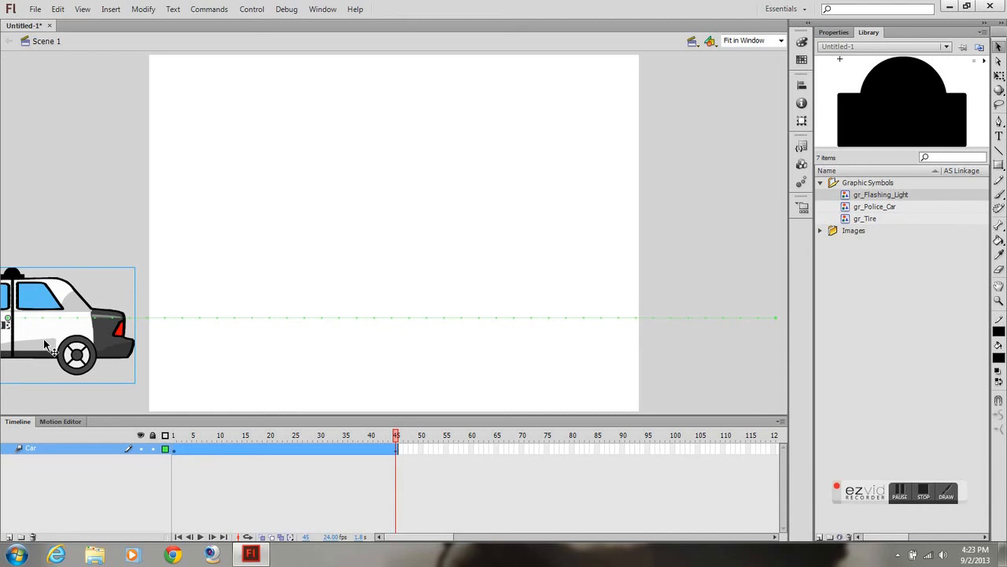
drag(66, 325, 393, 326)
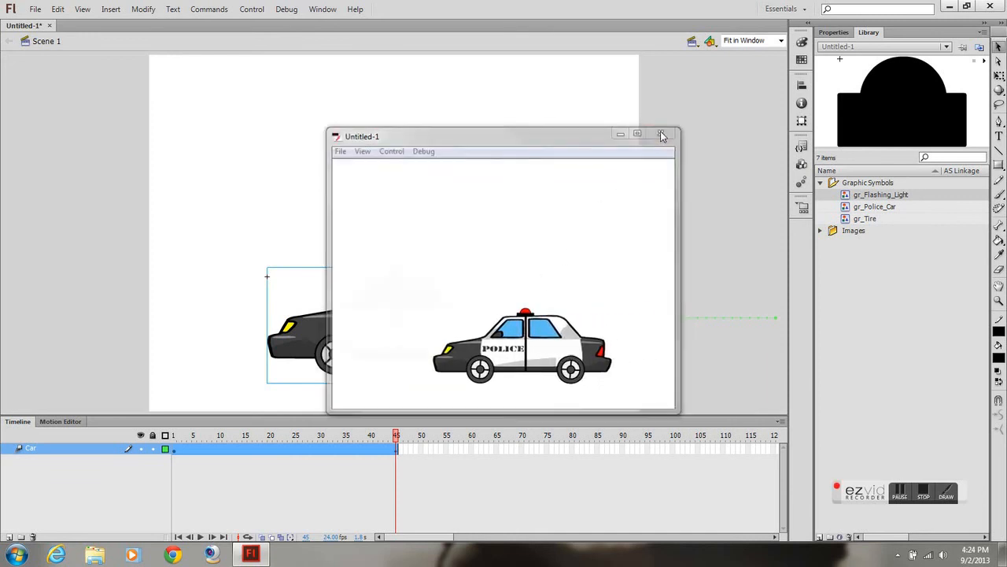
- Test the revised drive again and close the preview
click(661, 134)
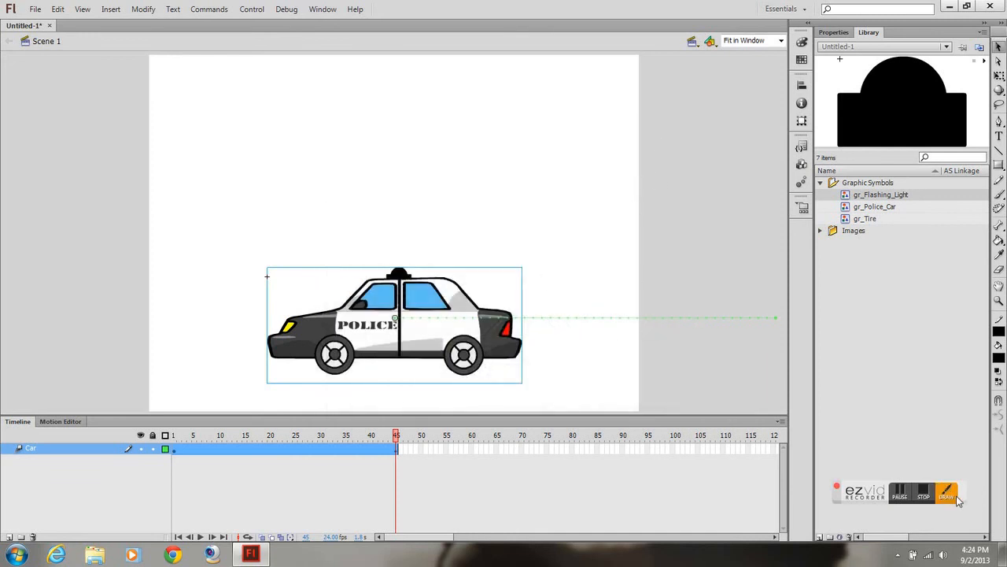
click(947, 491)
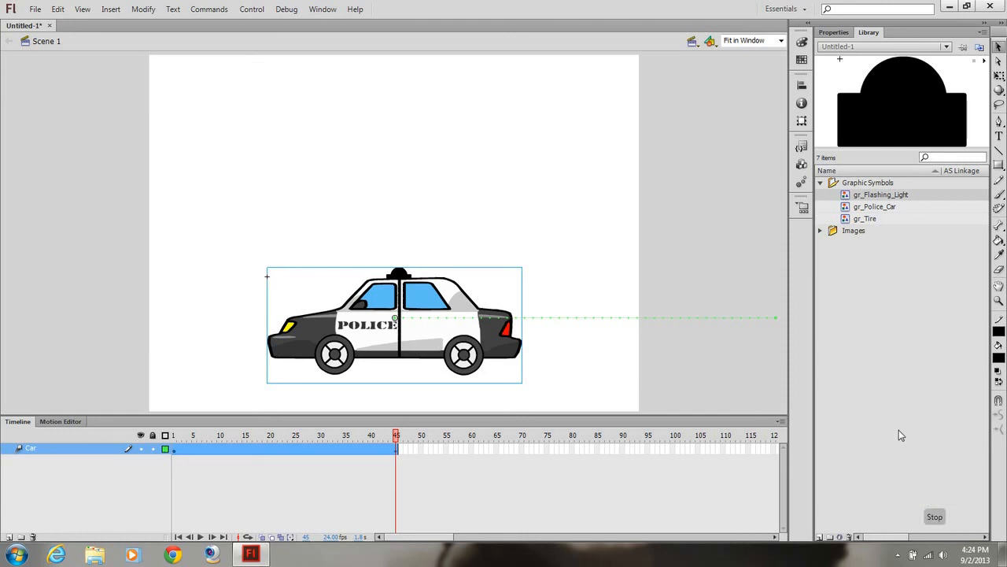